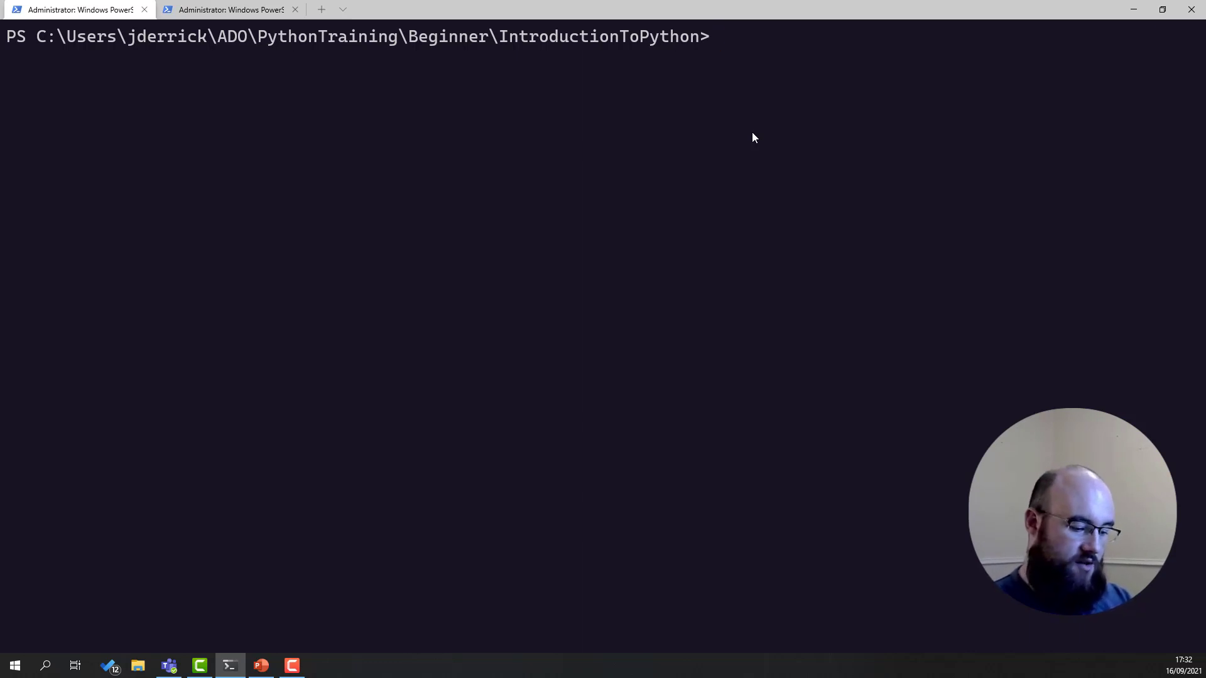
Launch Jupyter Notebook from the IntroductionToPython folder with the 'jupyter notebook' command
type("jupyter")
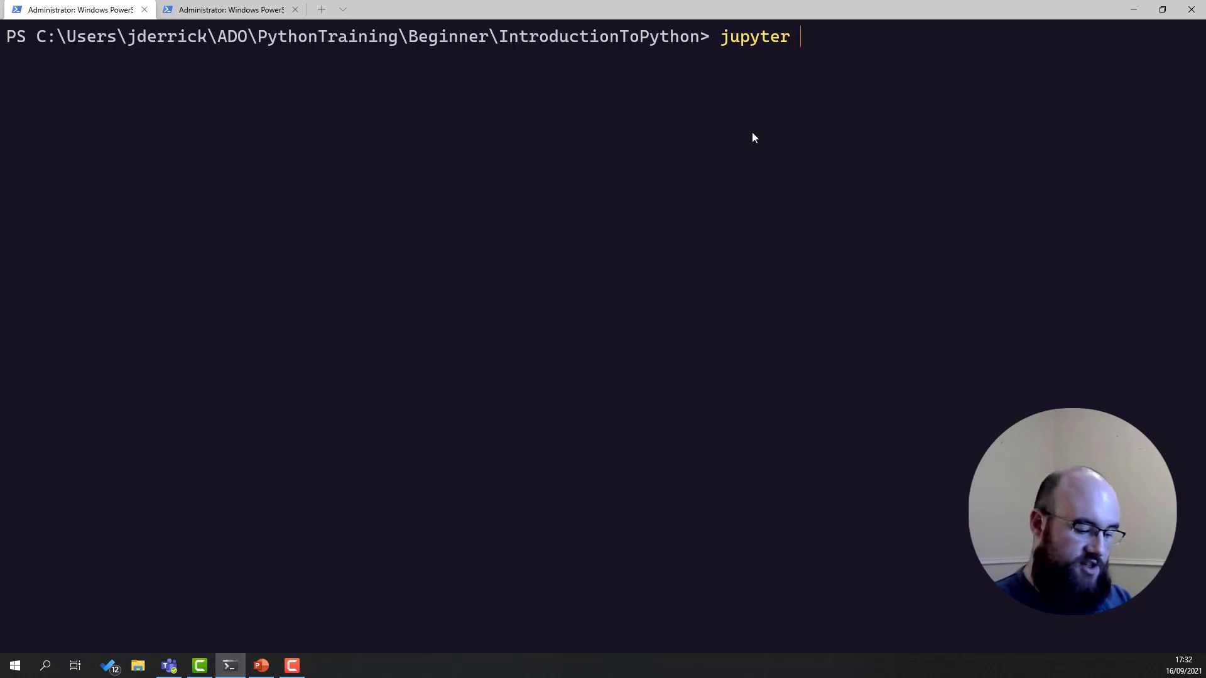
type("notebook")
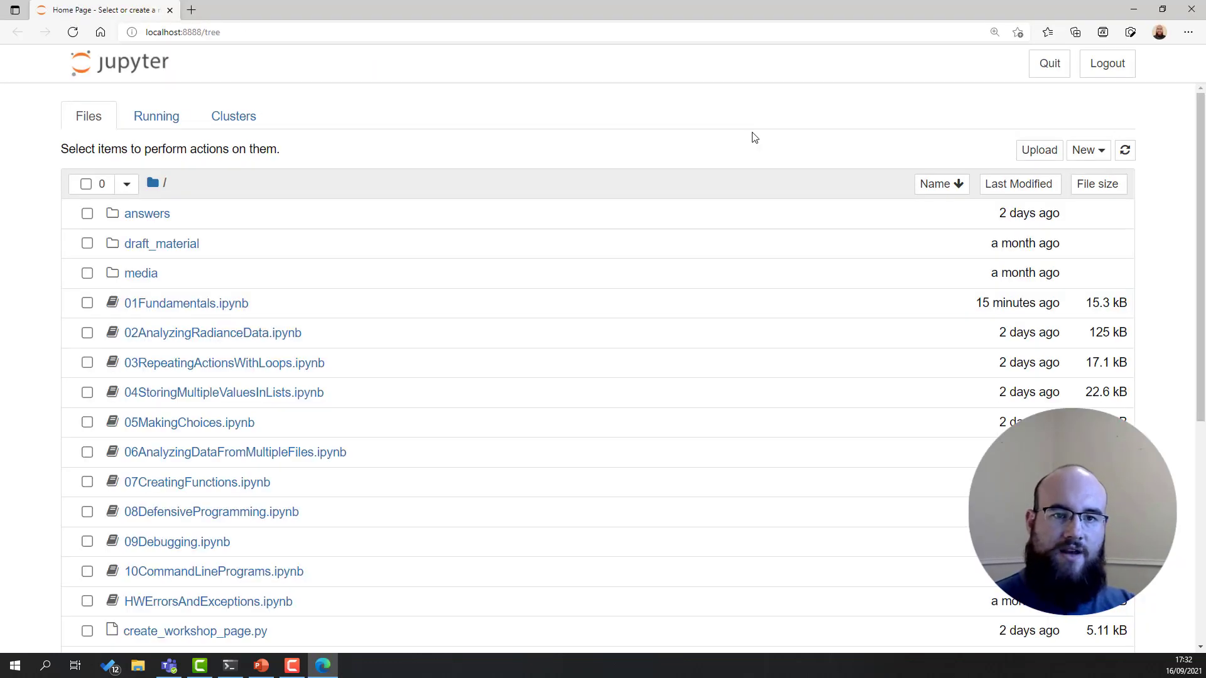
mouse_move(412, 272)
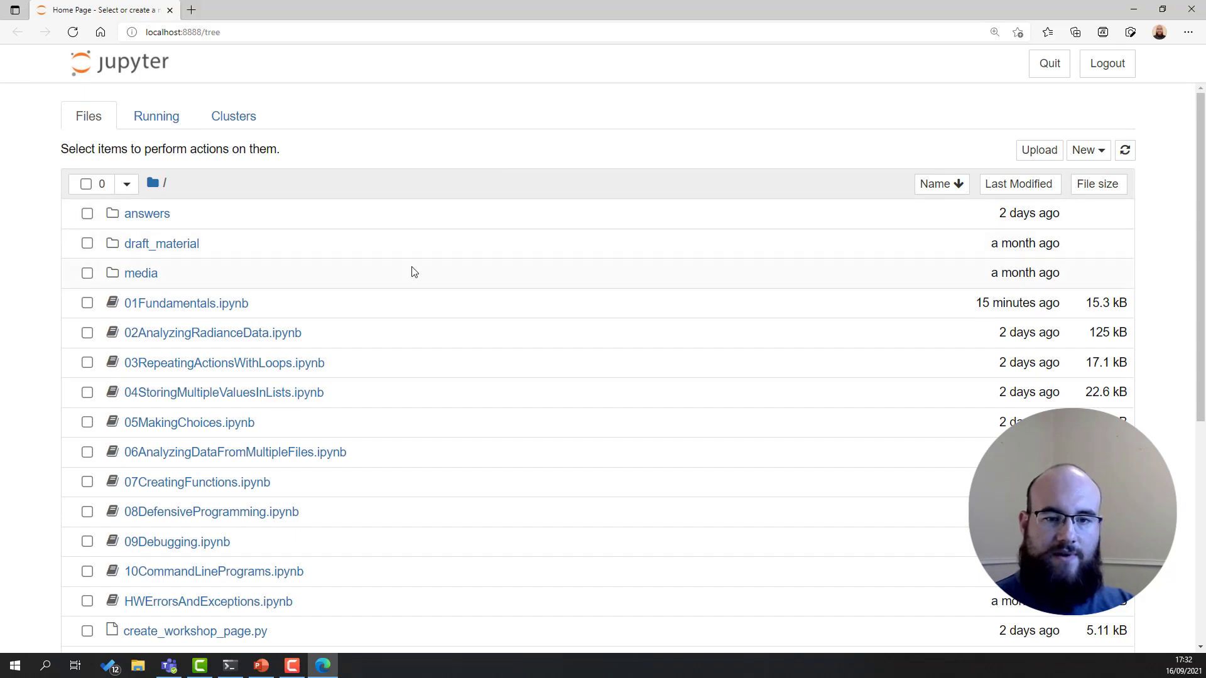
Browse the Jupyter file list and load 01Fundamentals.ipynb with its Python Fundamentals introduction
scroll("down", 3)
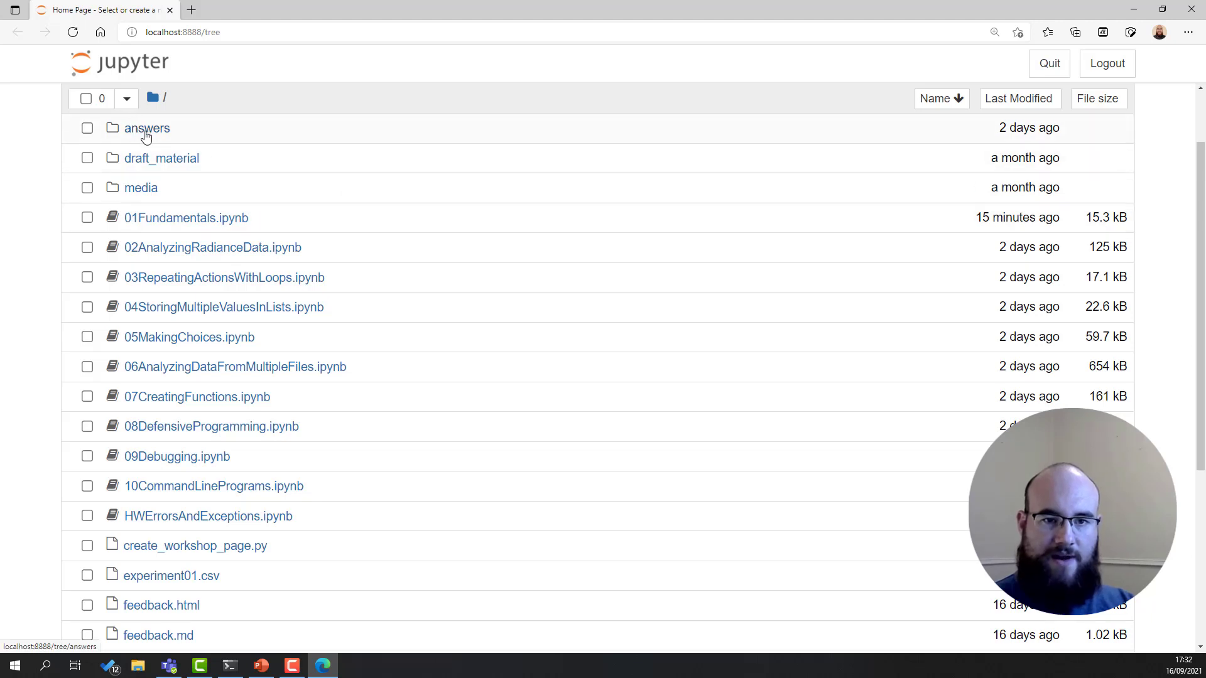
mouse_move(250, 457)
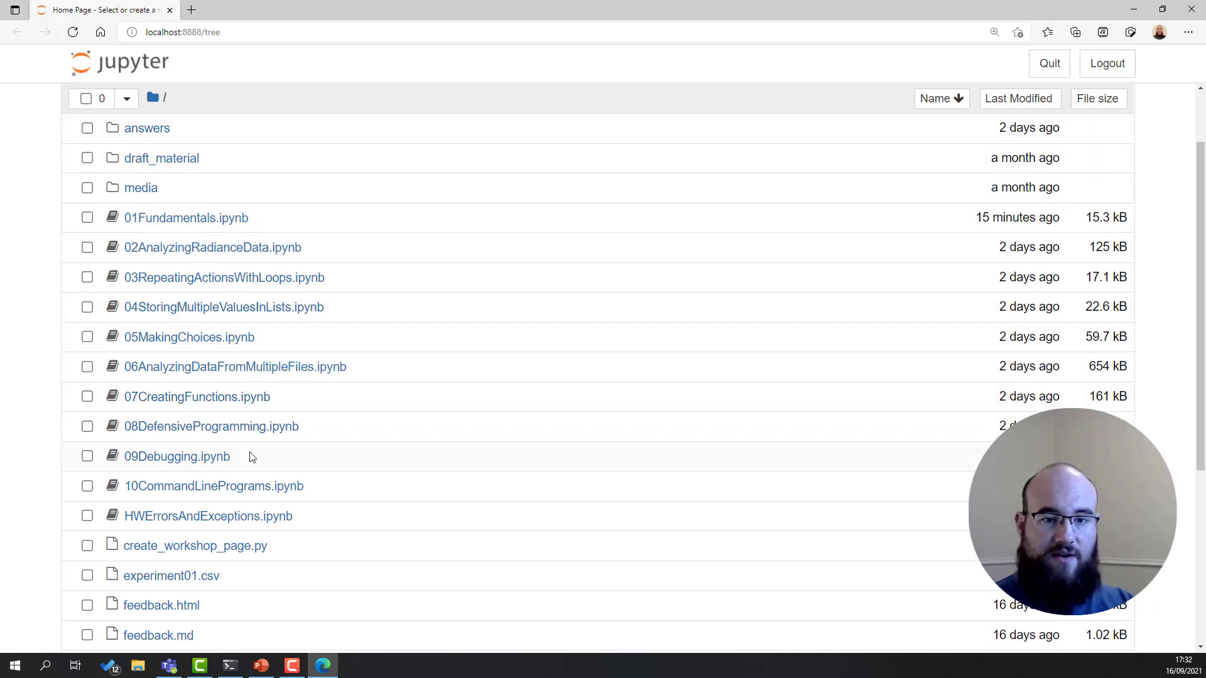
scroll("down", 3)
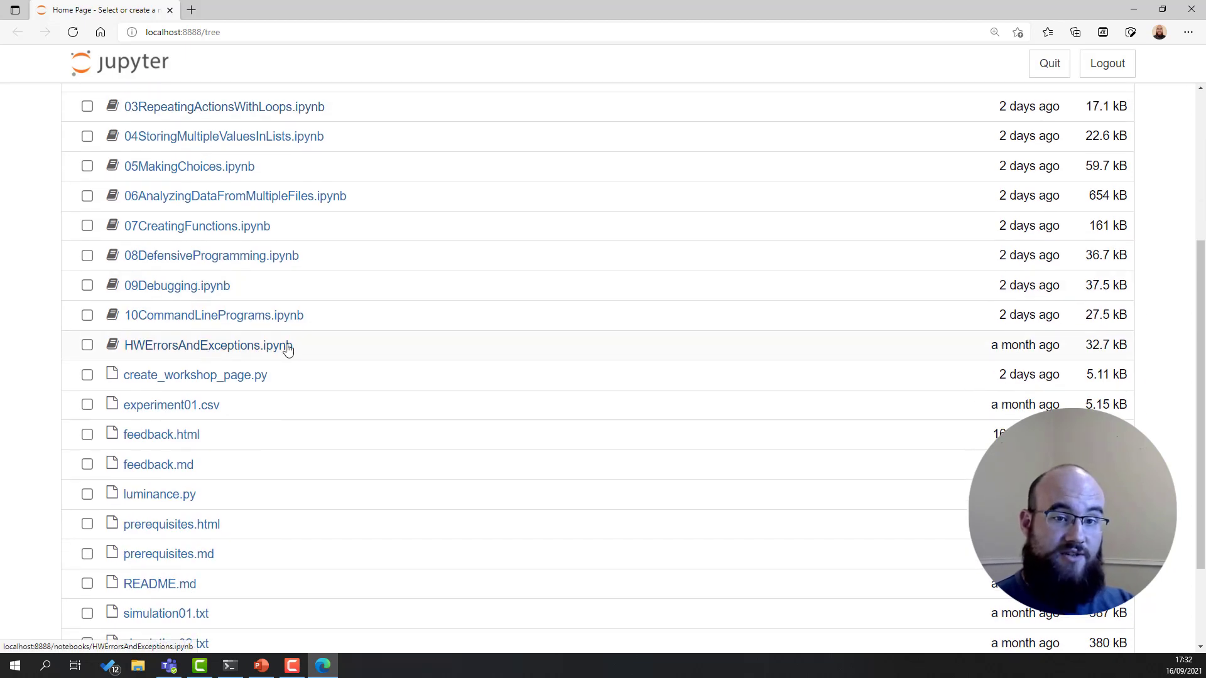
scroll("up", 3)
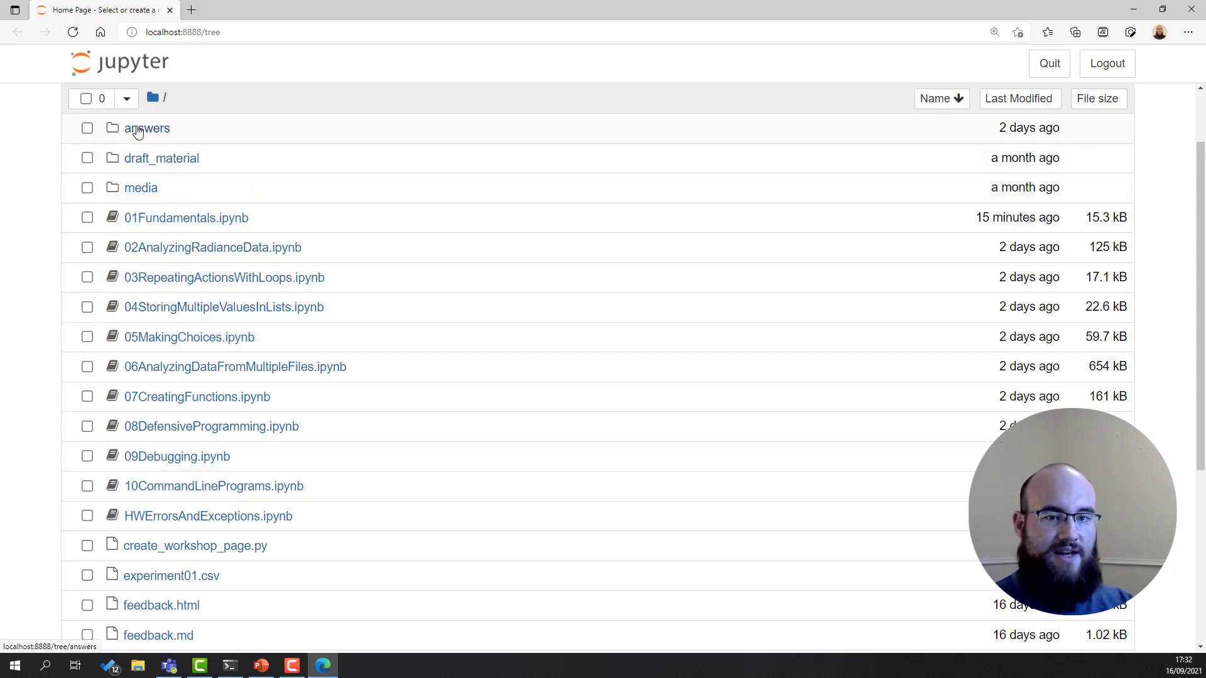
scroll("down", 3)
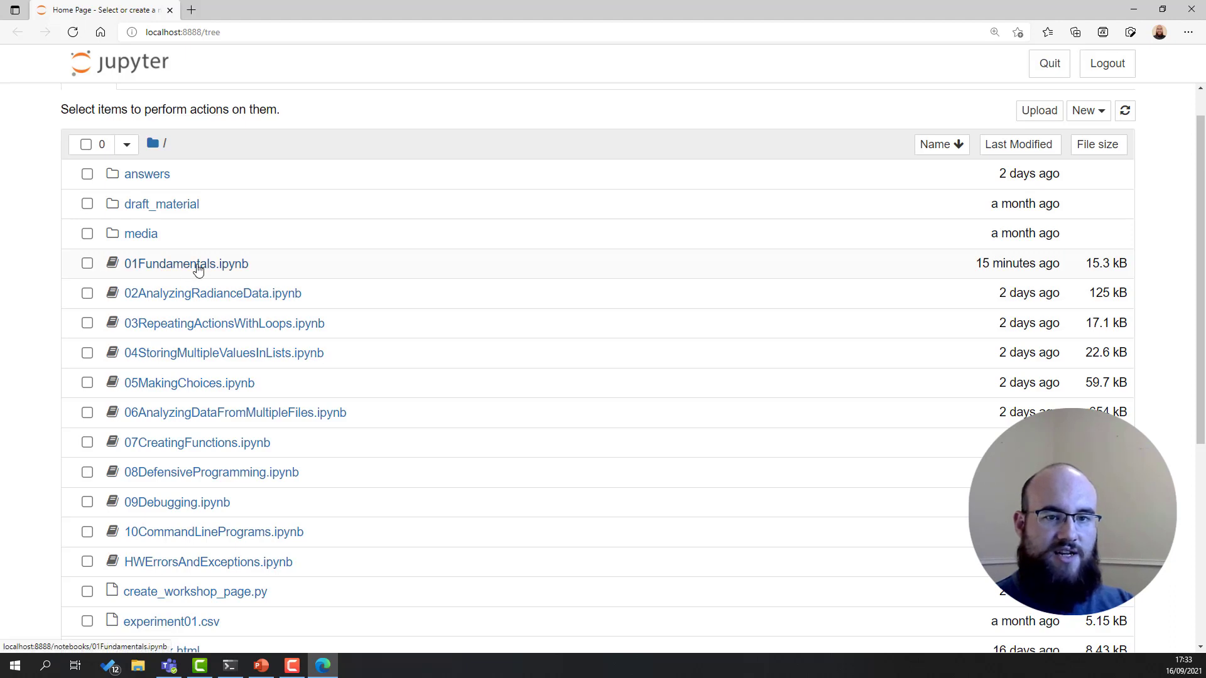
left_click(186, 263)
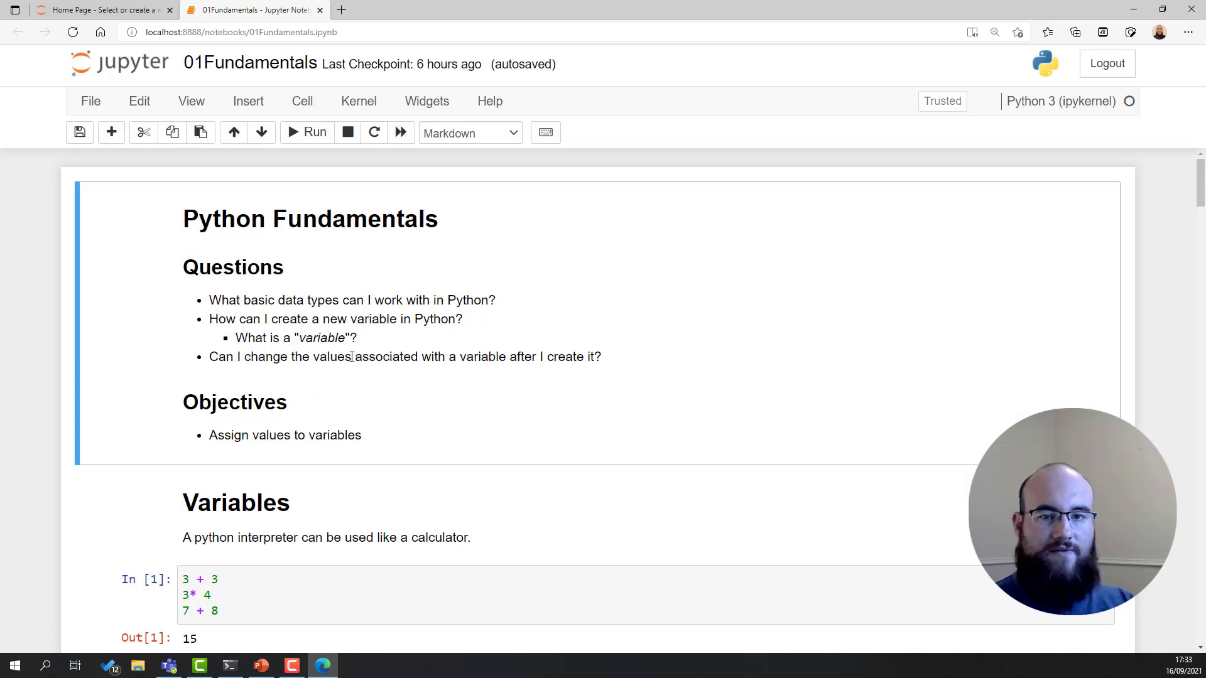
mouse_move(148, 350)
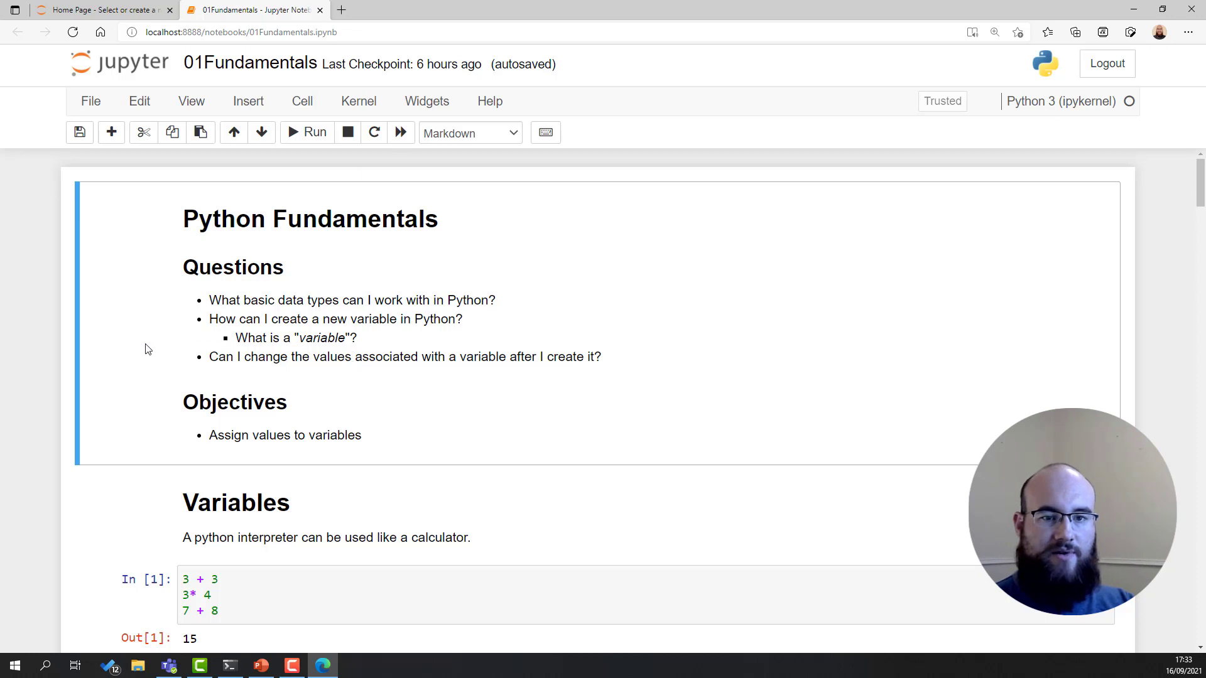
mouse_move(95, 317)
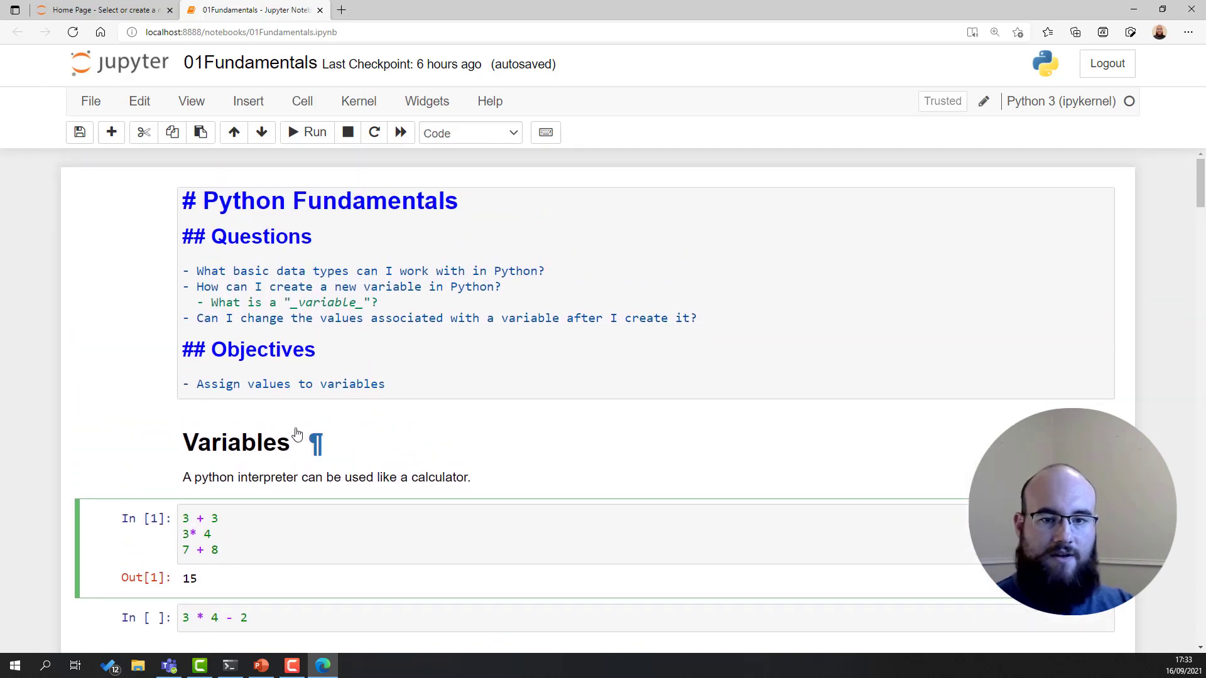
Show the introduction cell's Markdown source, then render it back to formatted text
left_click(213, 534)
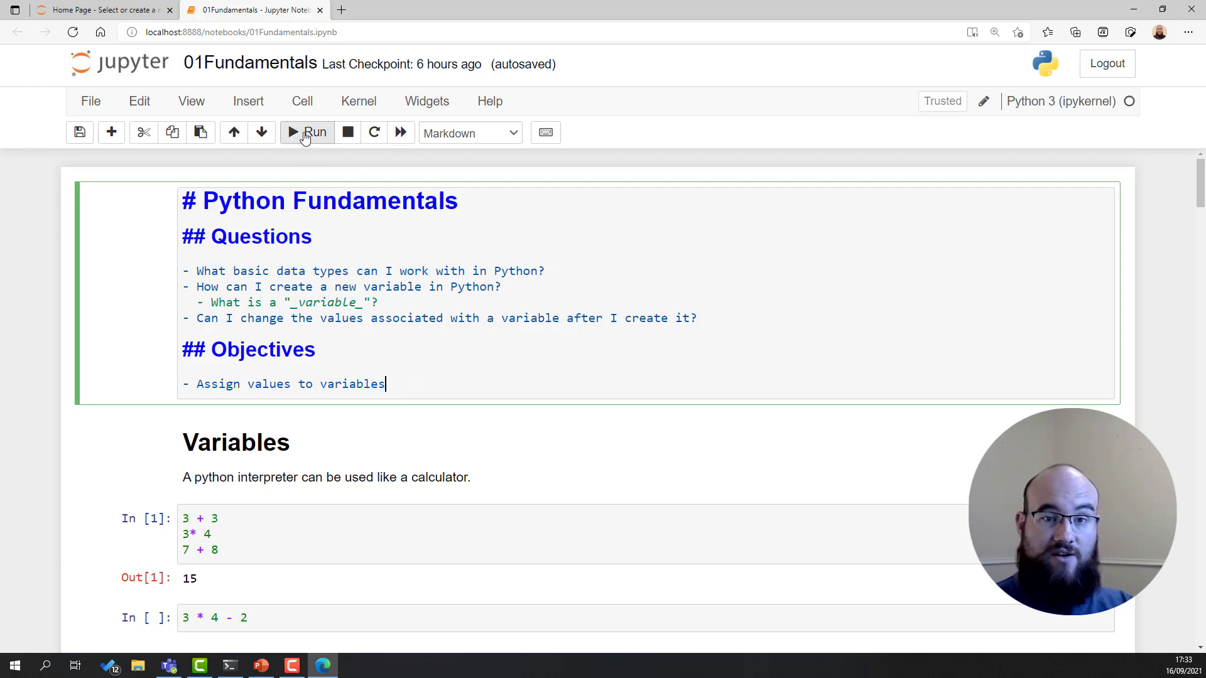
left_click(307, 131)
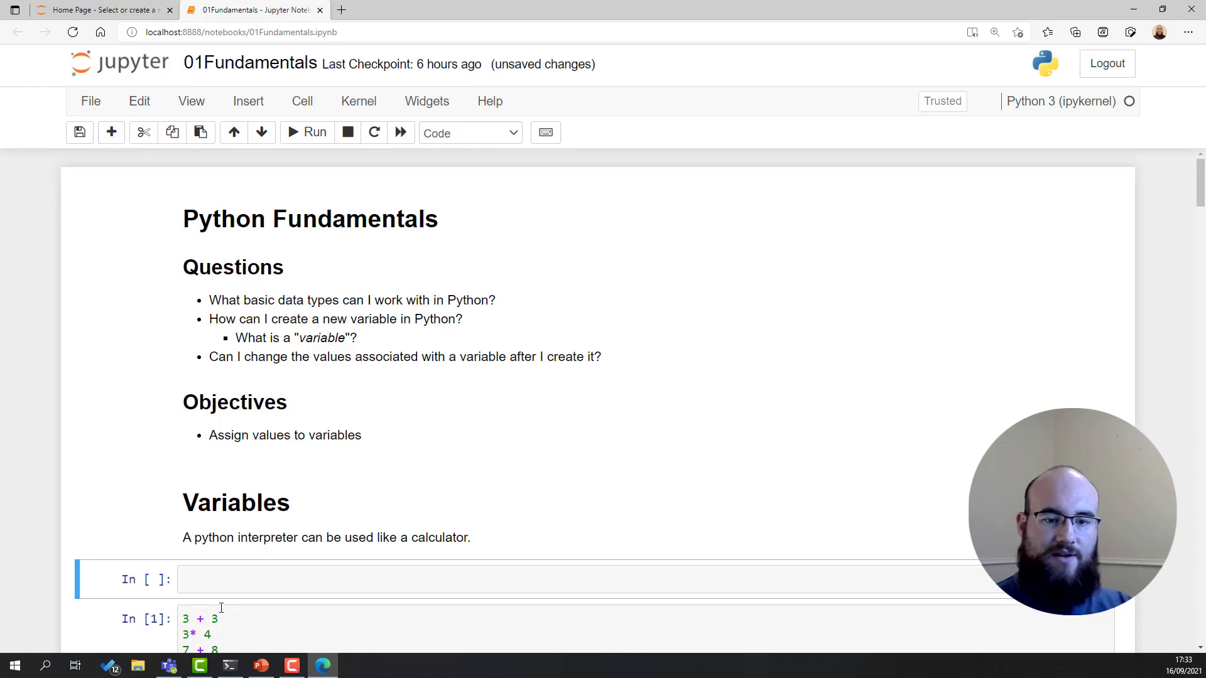
Make the new cell a Markdown cell and write a short 'Now y…!' note before removing it
left_click(468, 132)
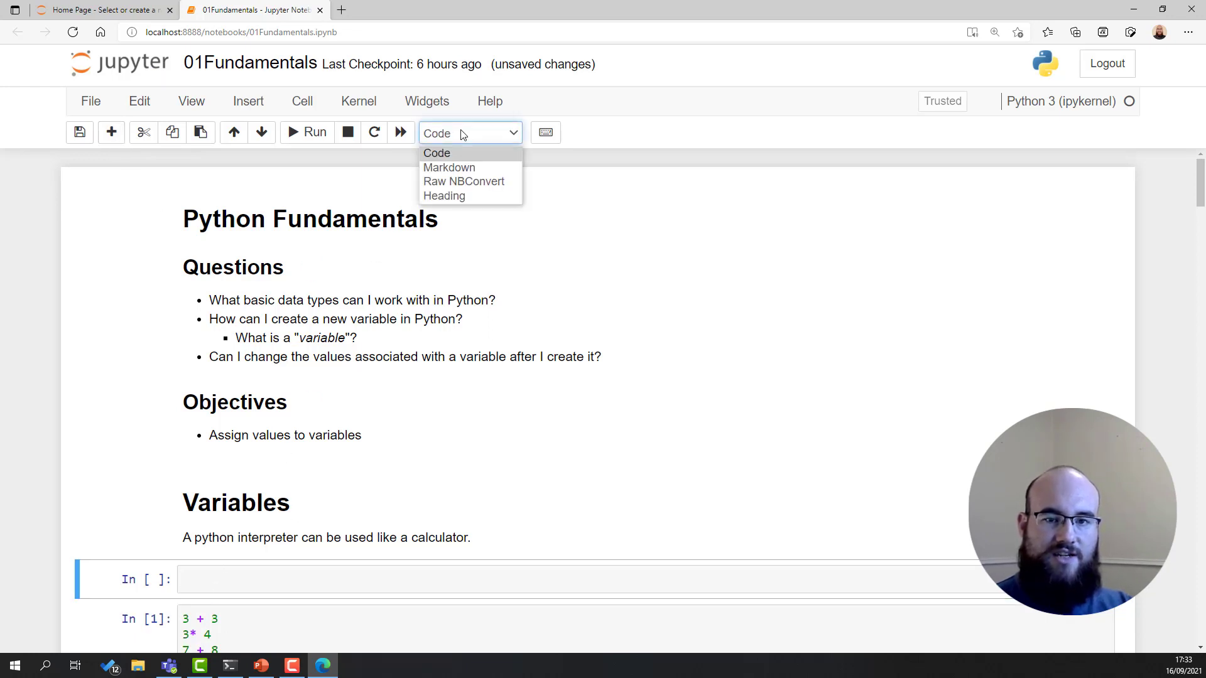
left_click(449, 167)
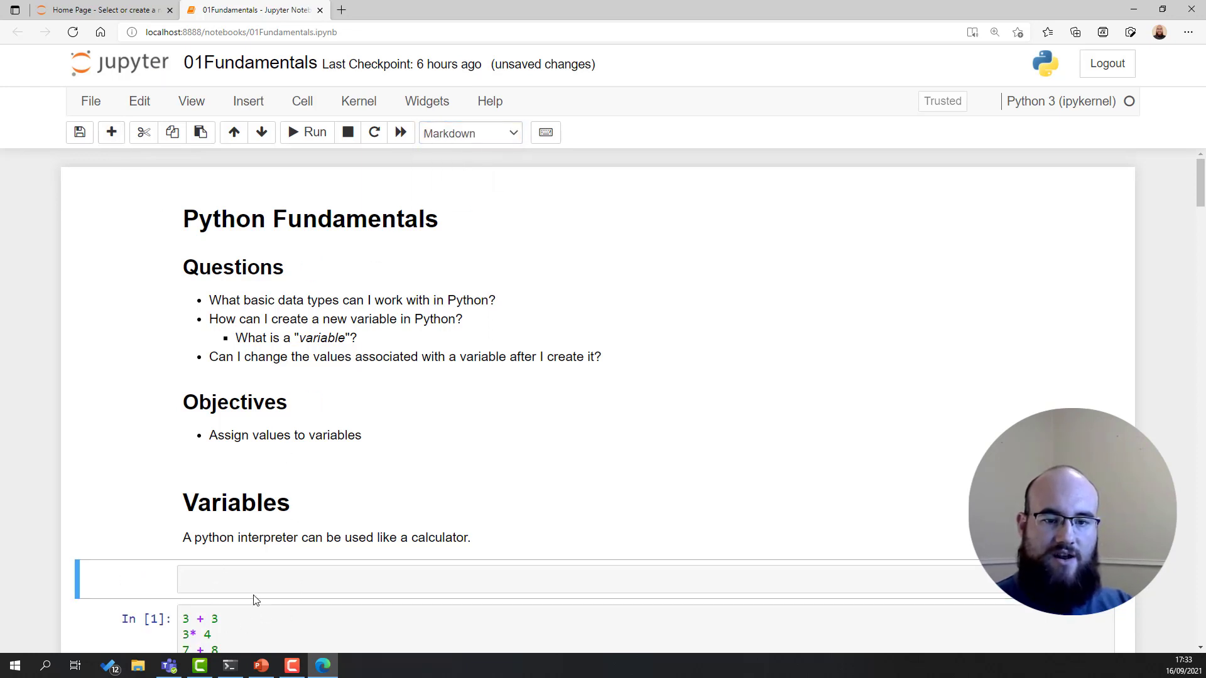
type("Now you can write your own notes")
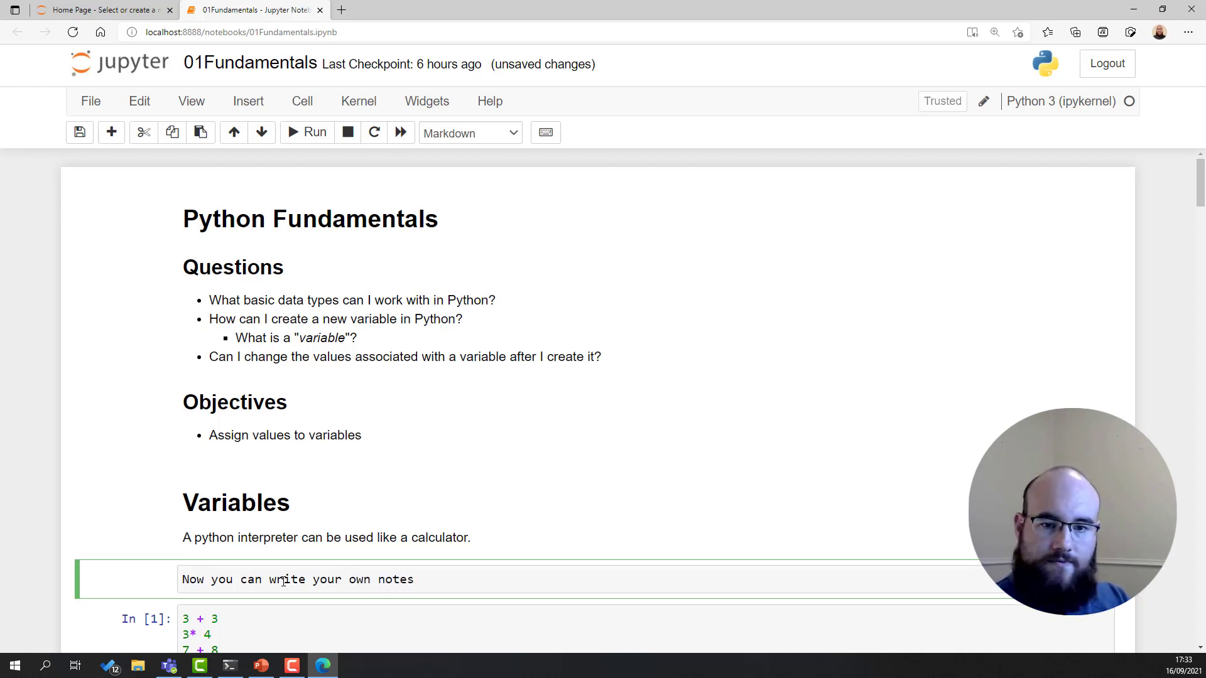
type("!")
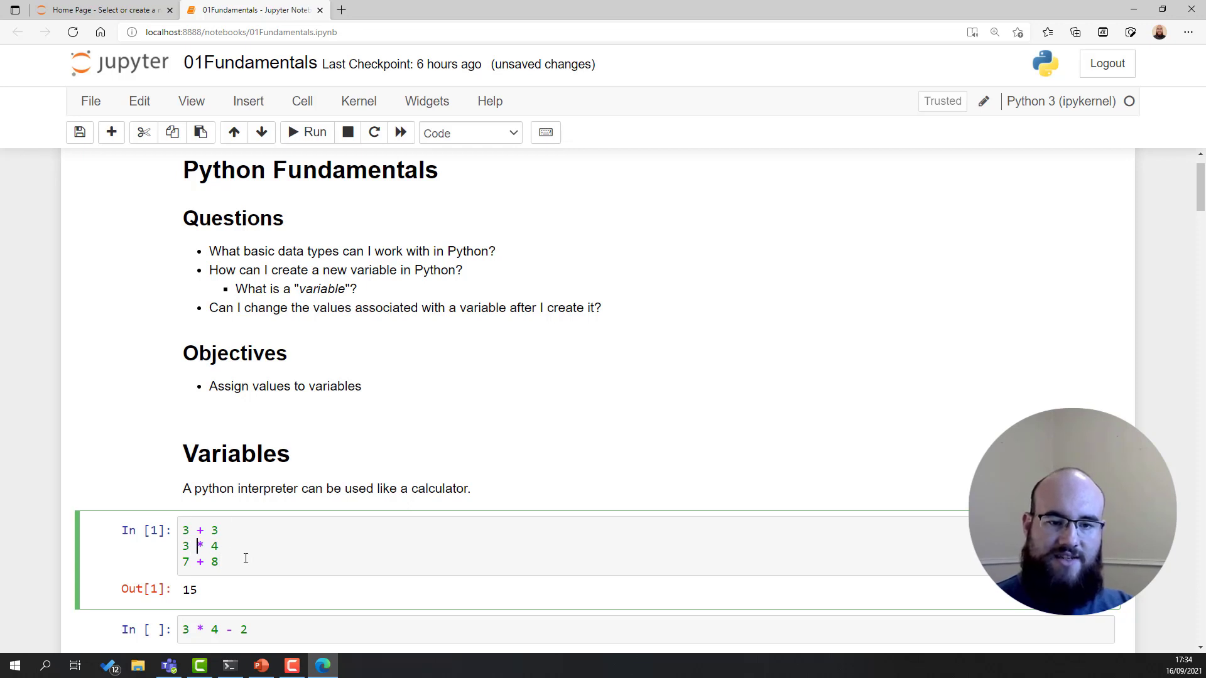
mouse_move(306, 561)
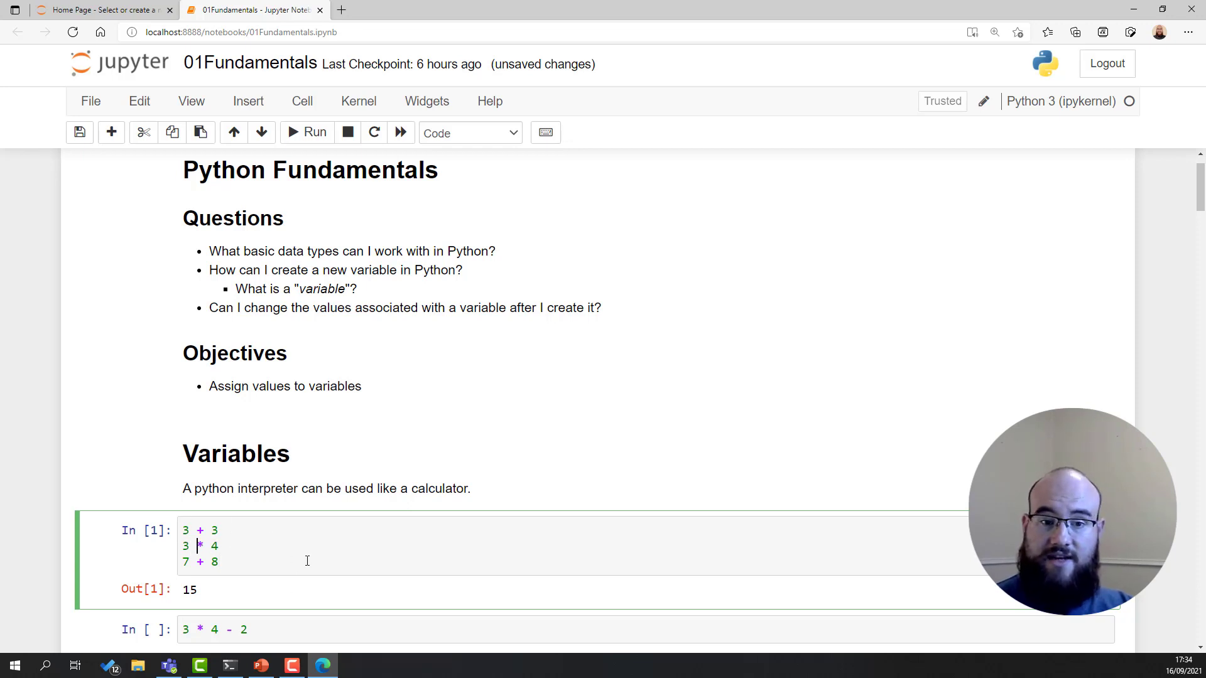
Rerun the shortened calculator cell so 3 + 3 outputs 6, leaving 3 * 4 - 2 unrun
scroll("down", 3)
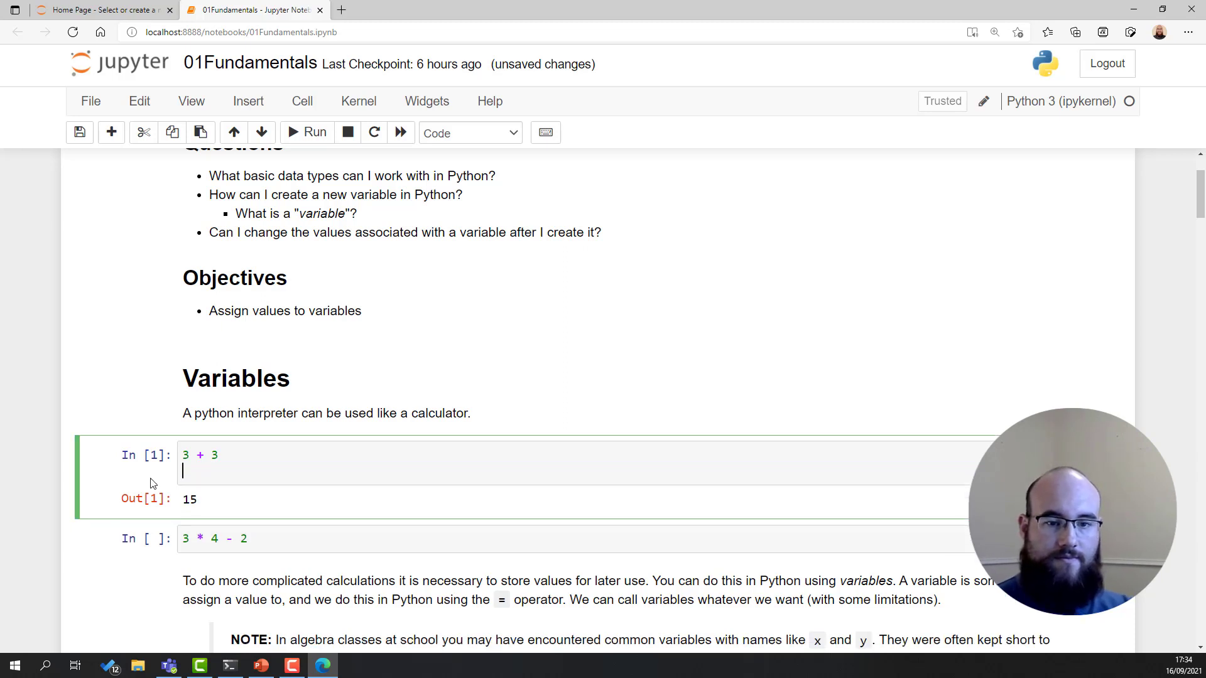
left_click(307, 132)
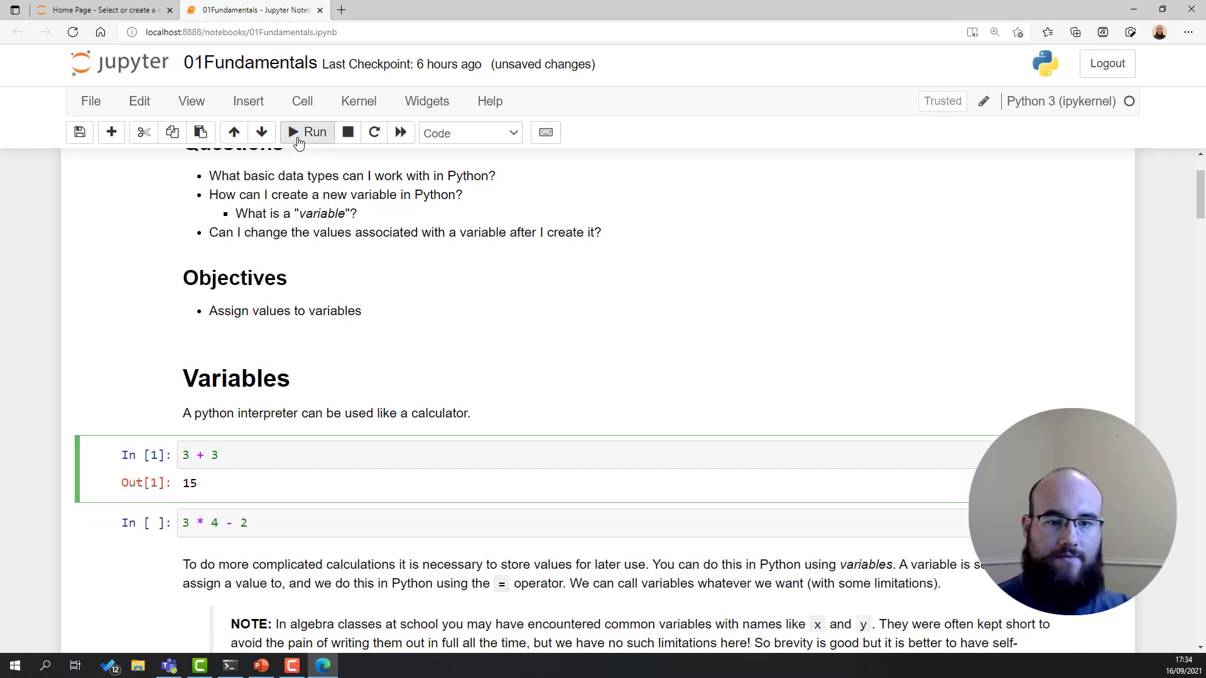
left_click(306, 132)
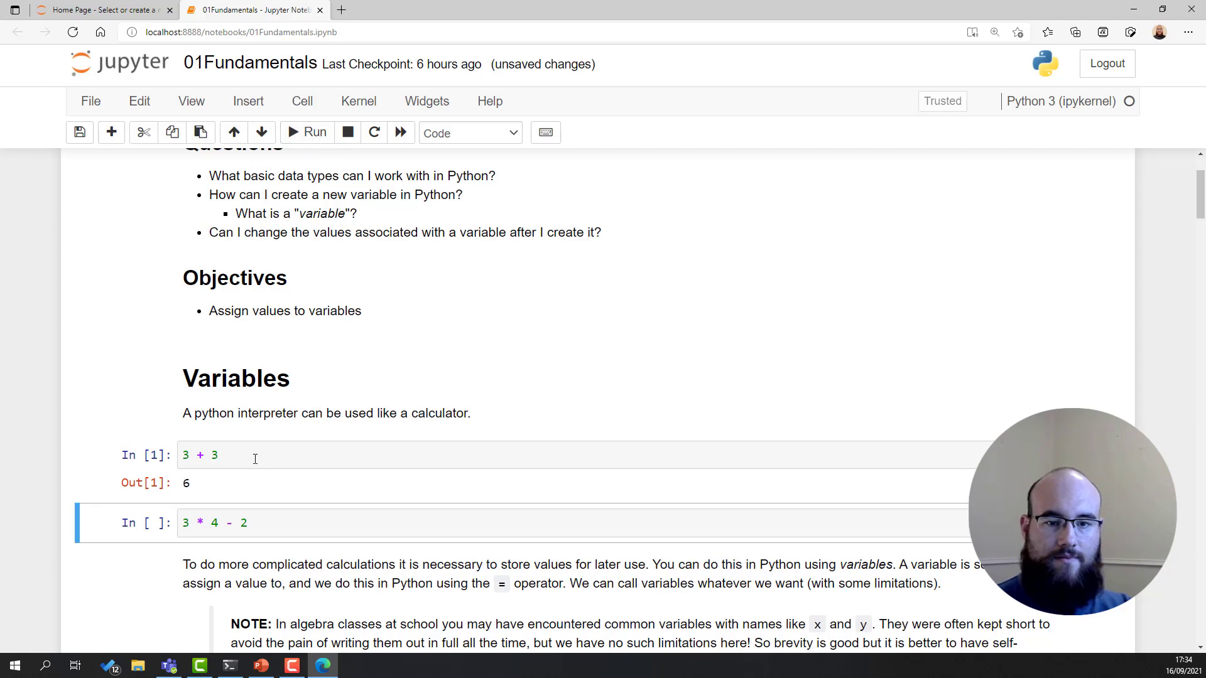
mouse_move(908, 106)
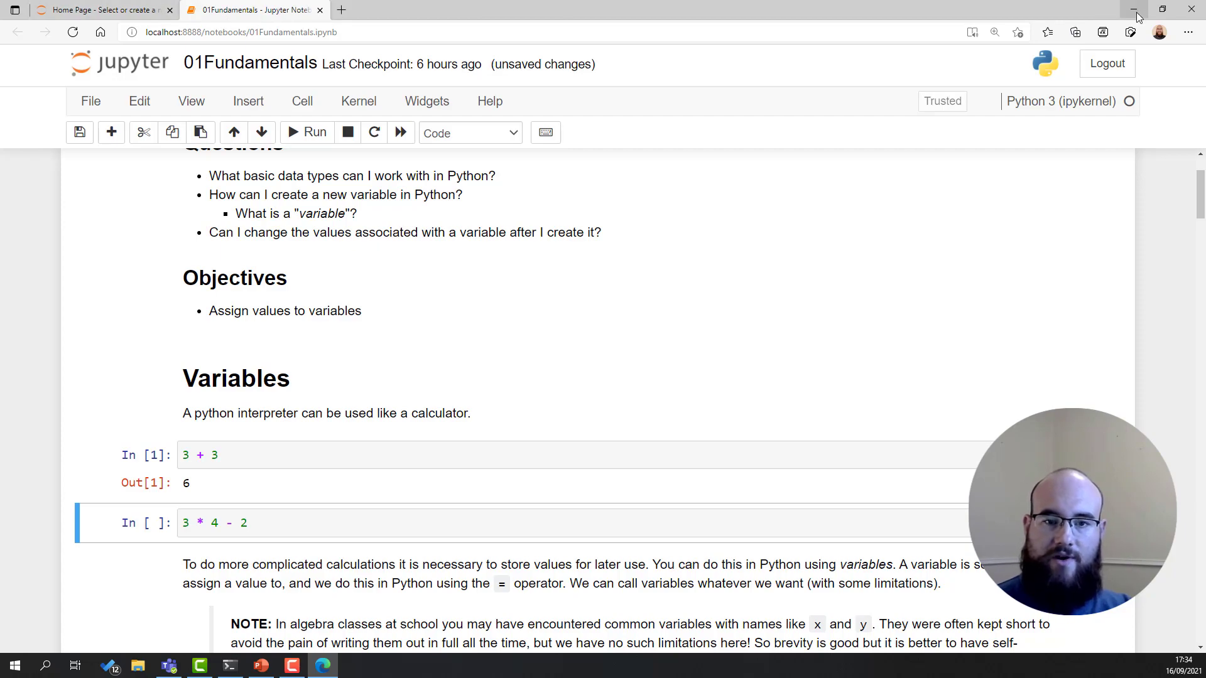
Hide the notebook browser to return to the PowerShell window with the Jupyter server log
left_click(228, 665)
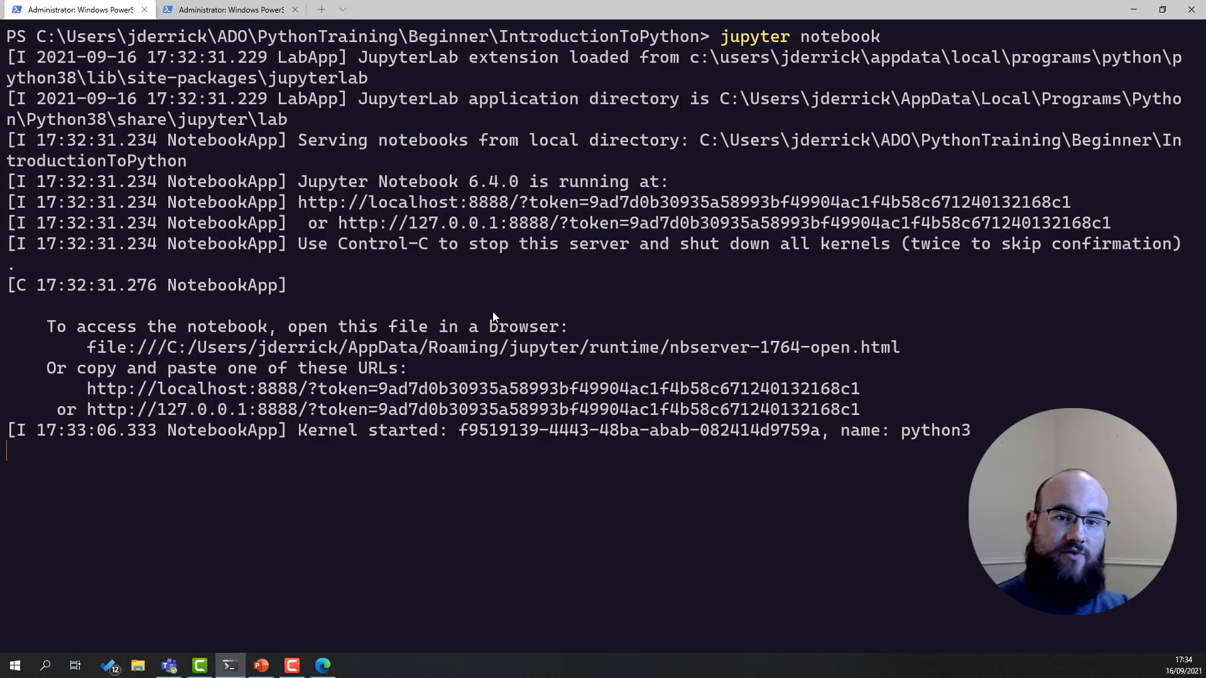
mouse_move(460, 341)
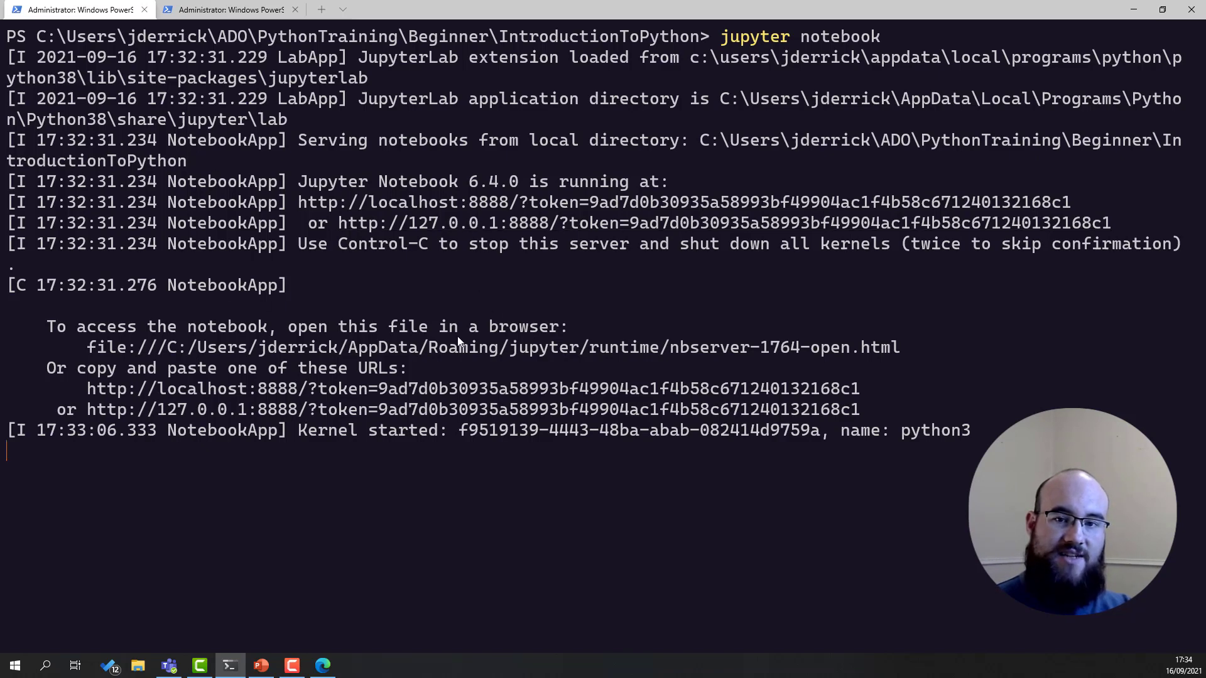
mouse_move(463, 309)
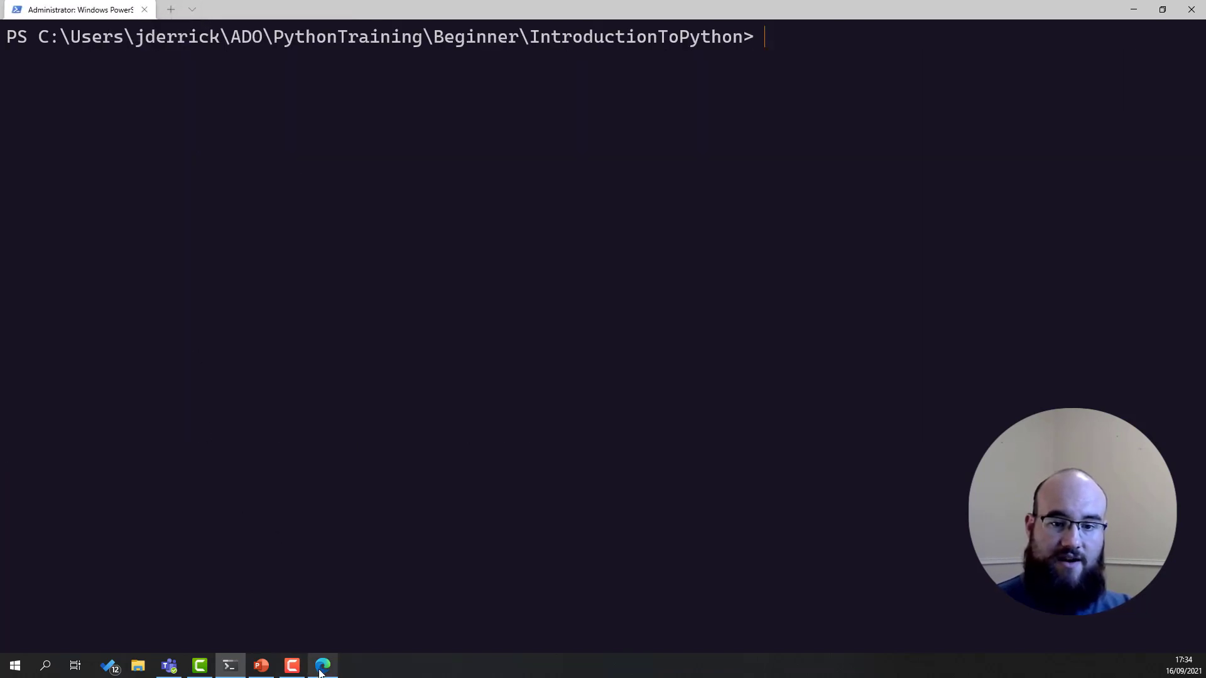
Bring the notebook back and dismiss its Connection failed warning after the server stopped
left_click(321, 665)
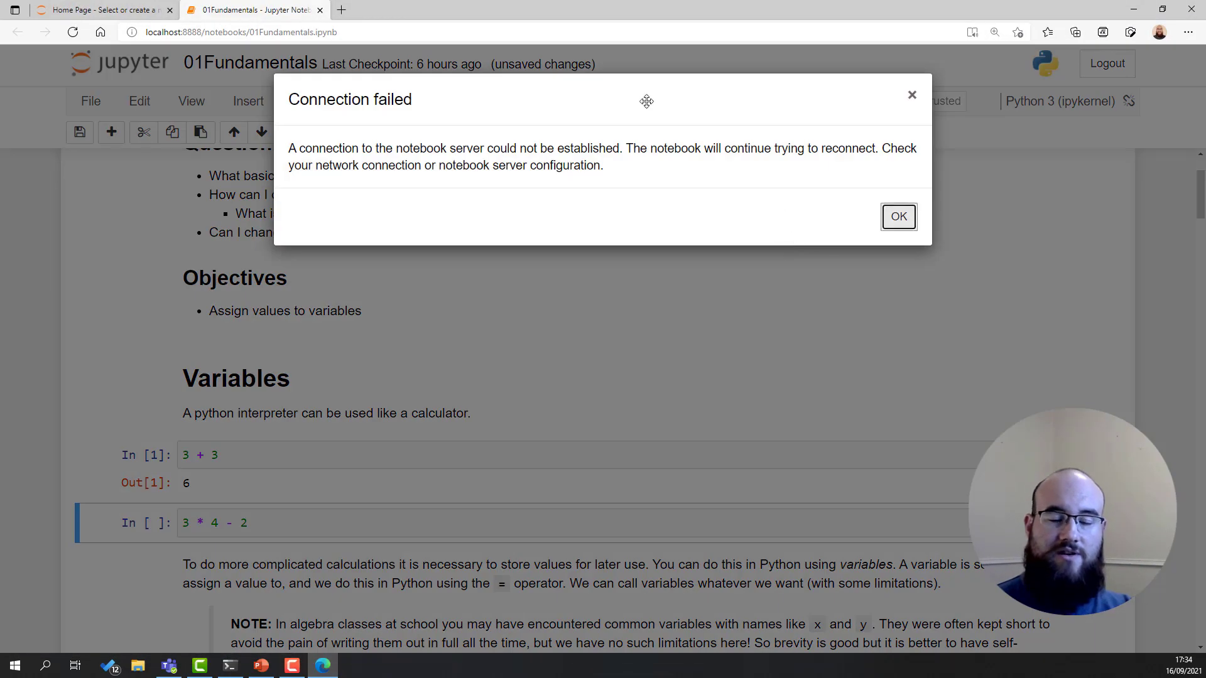
mouse_move(499, 270)
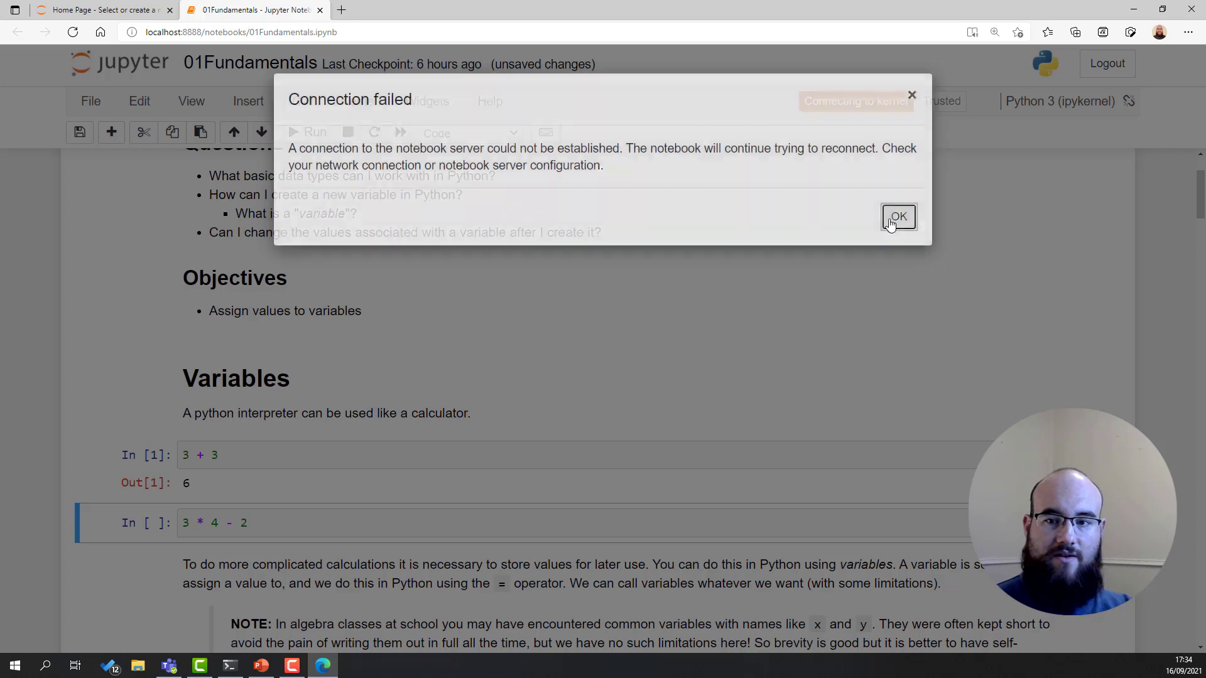
left_click(897, 217)
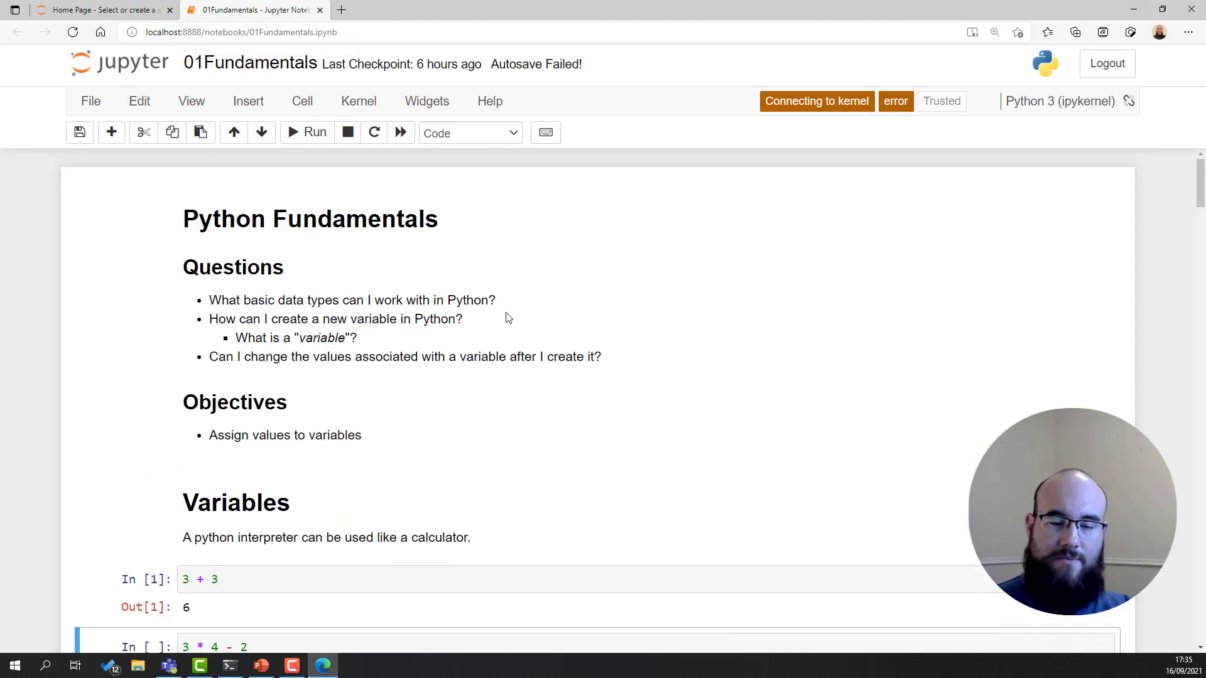
scroll("down", 3)
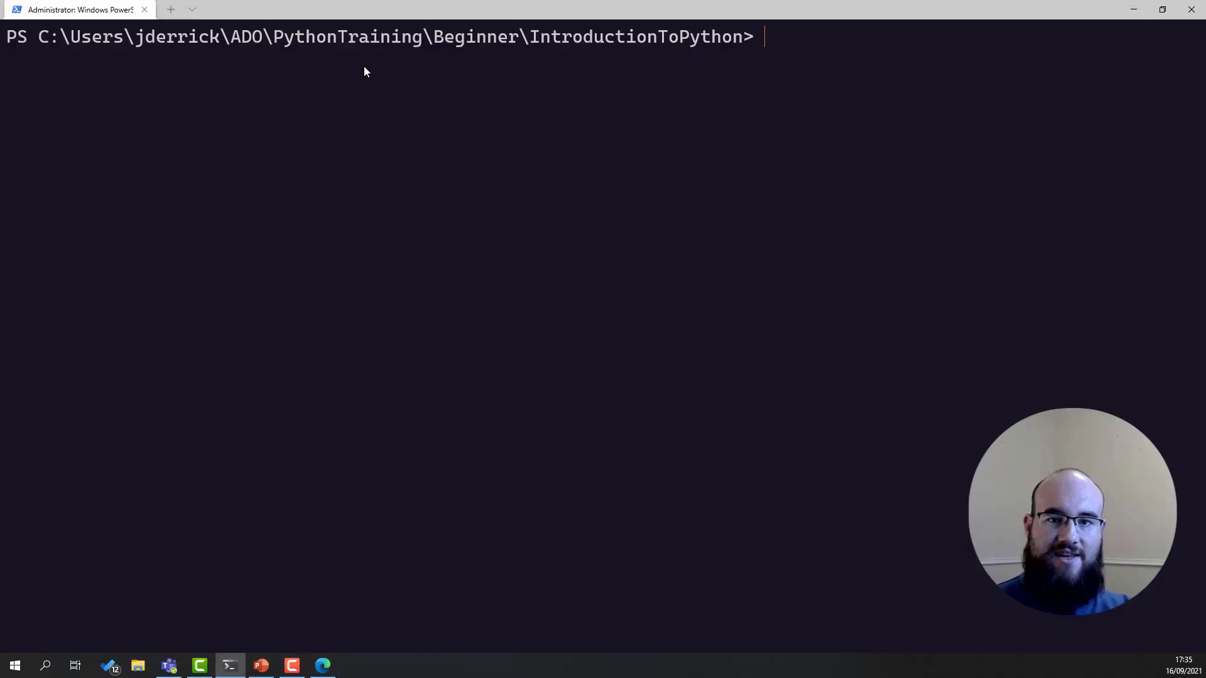
mouse_move(557, 118)
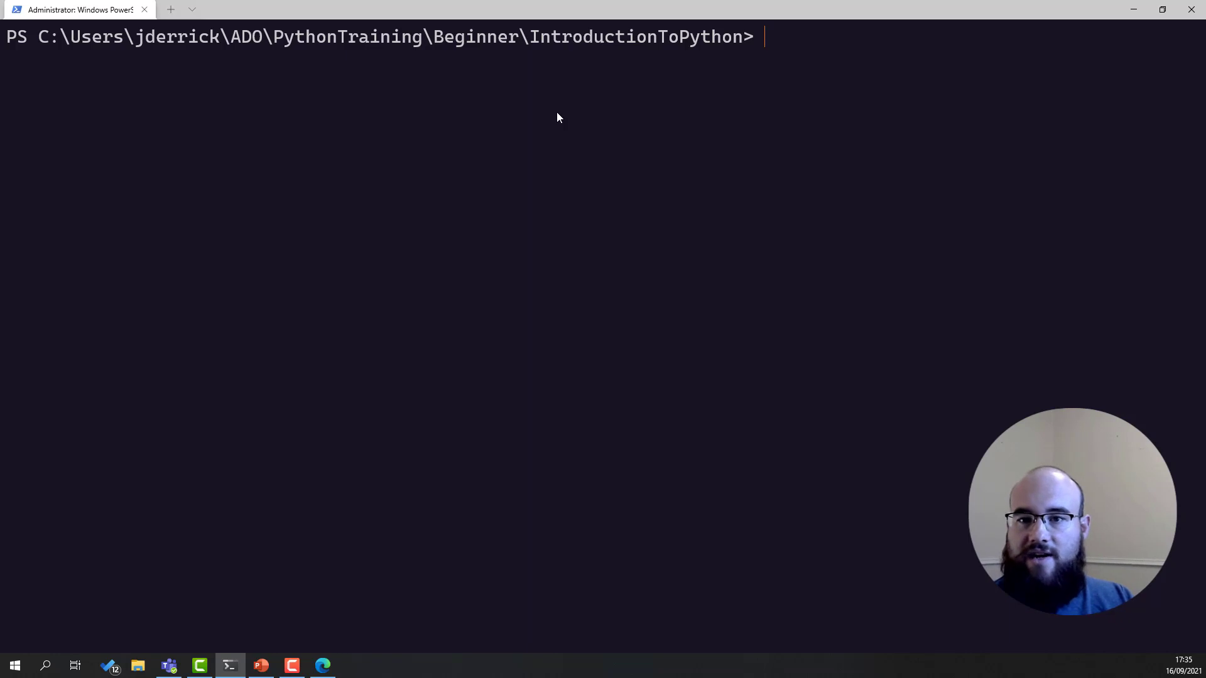
Start an IPython session from the PowerShell prompt with the ipython command
type("ip")
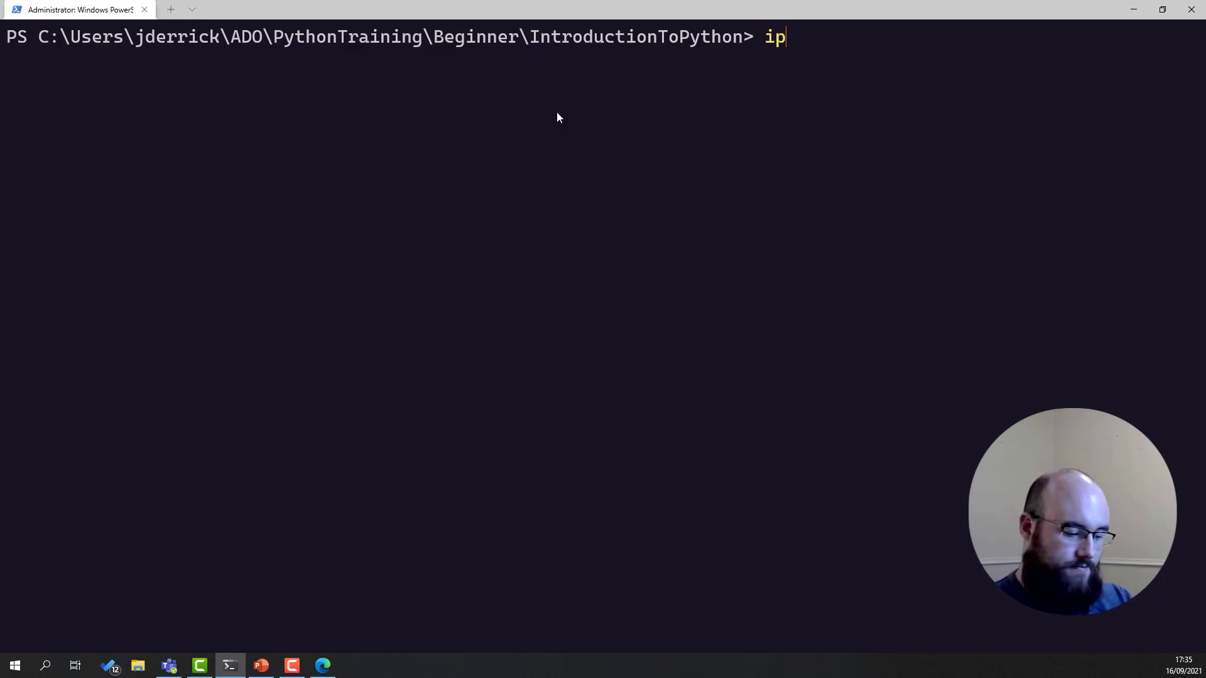
type("yth")
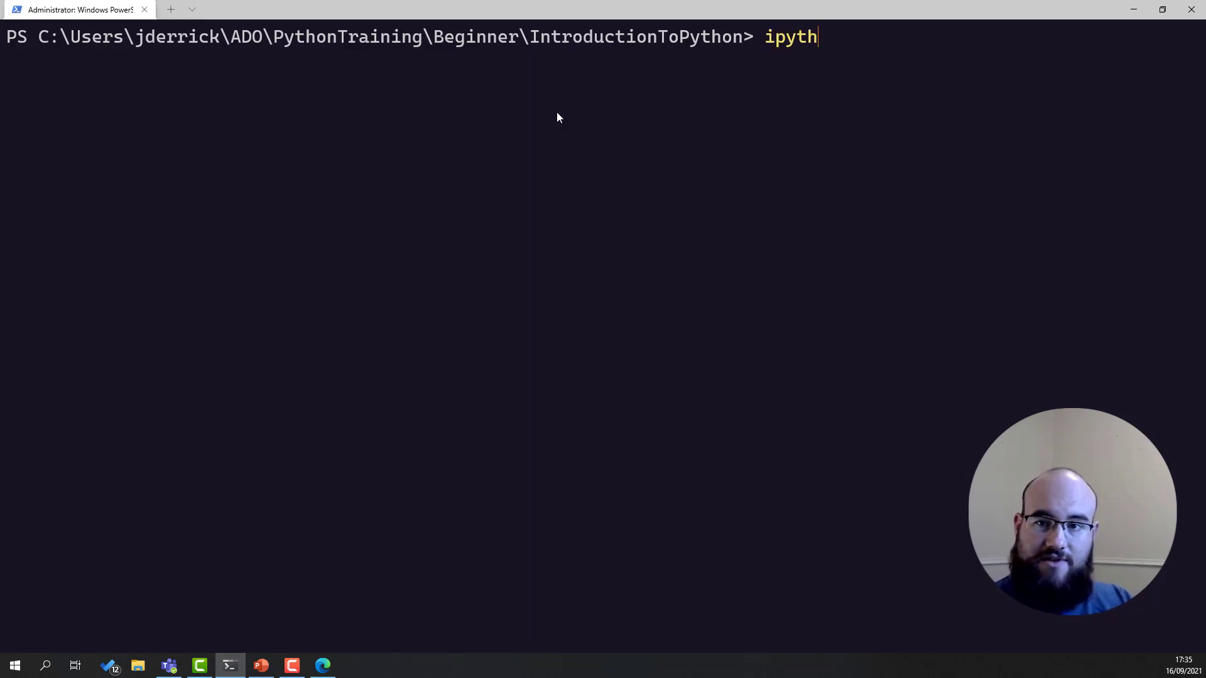
type("on")
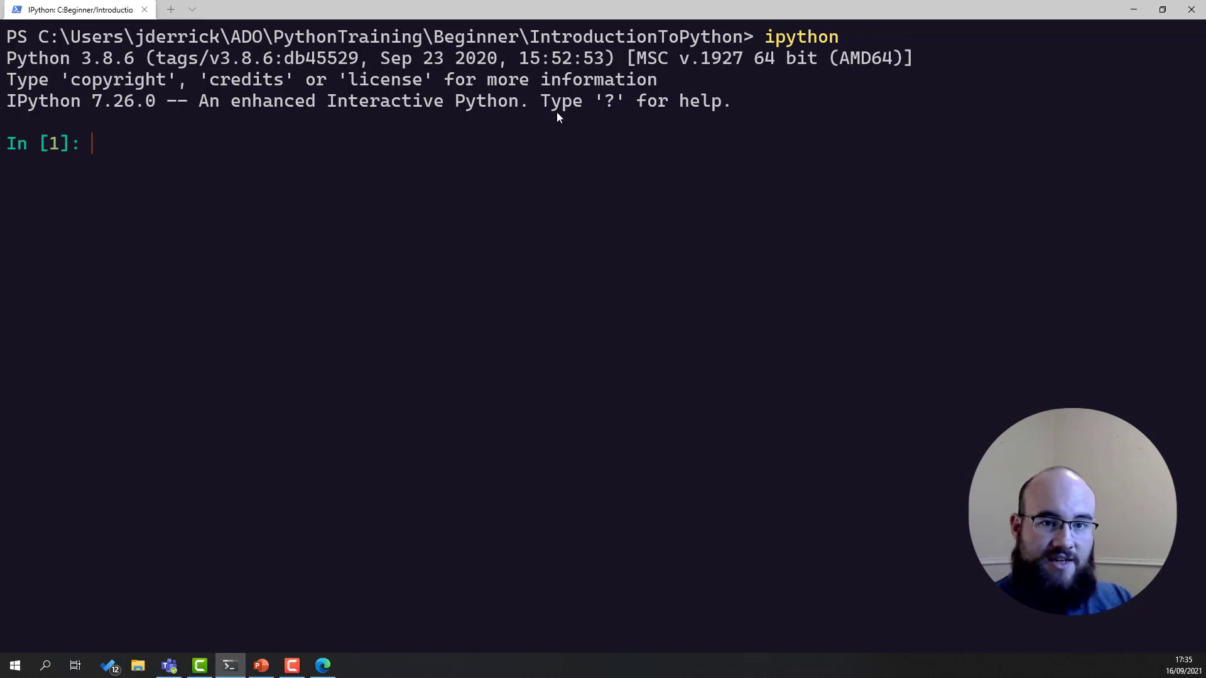
Evaluate 4 * 5 to get 20 in IPython and enter 3 * 3 next
type("4")
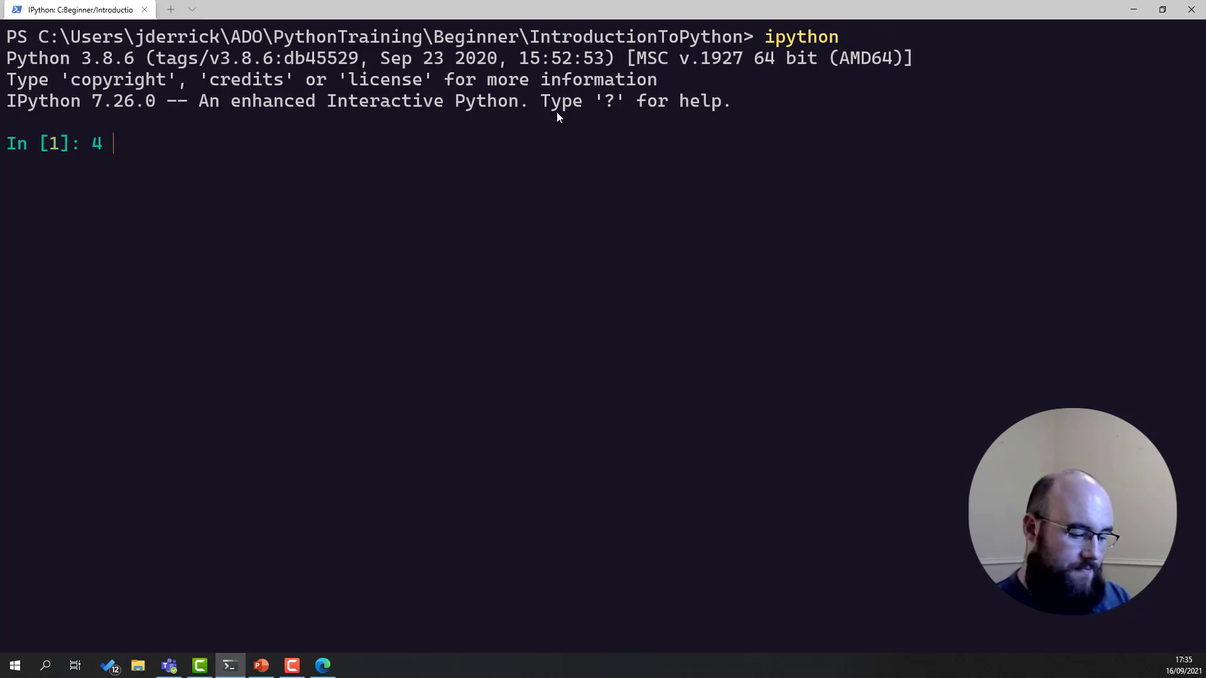
type("* 5")
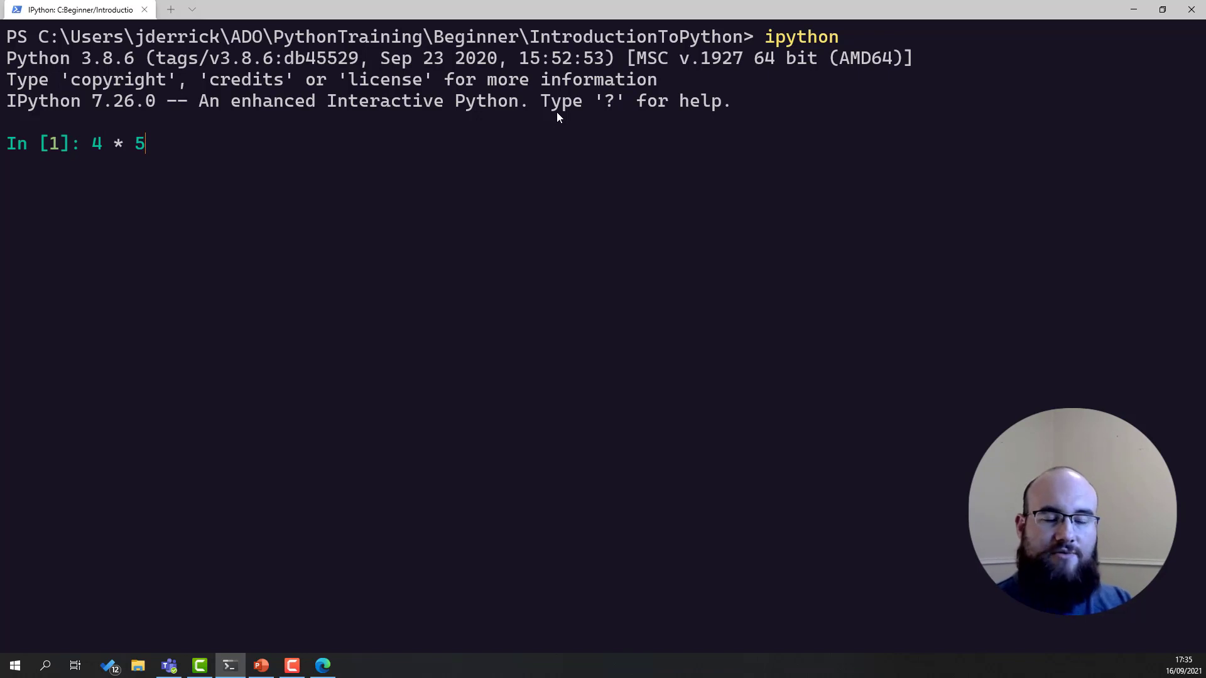
key("enter")
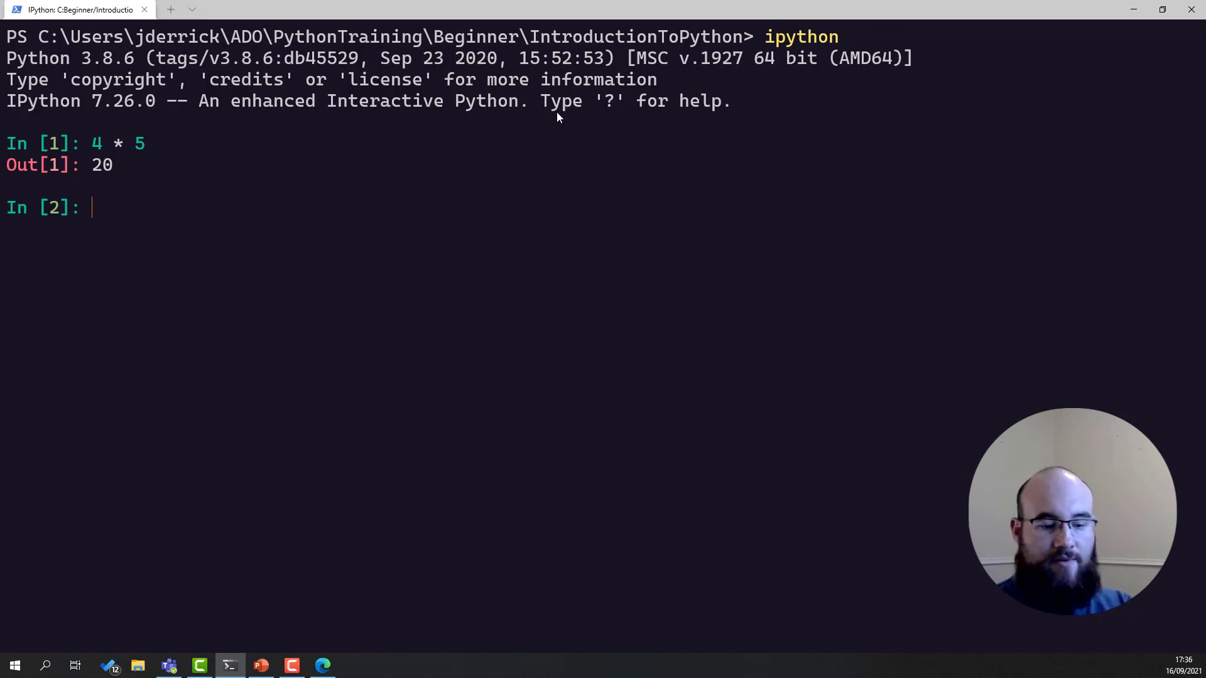
type("3 * 3")
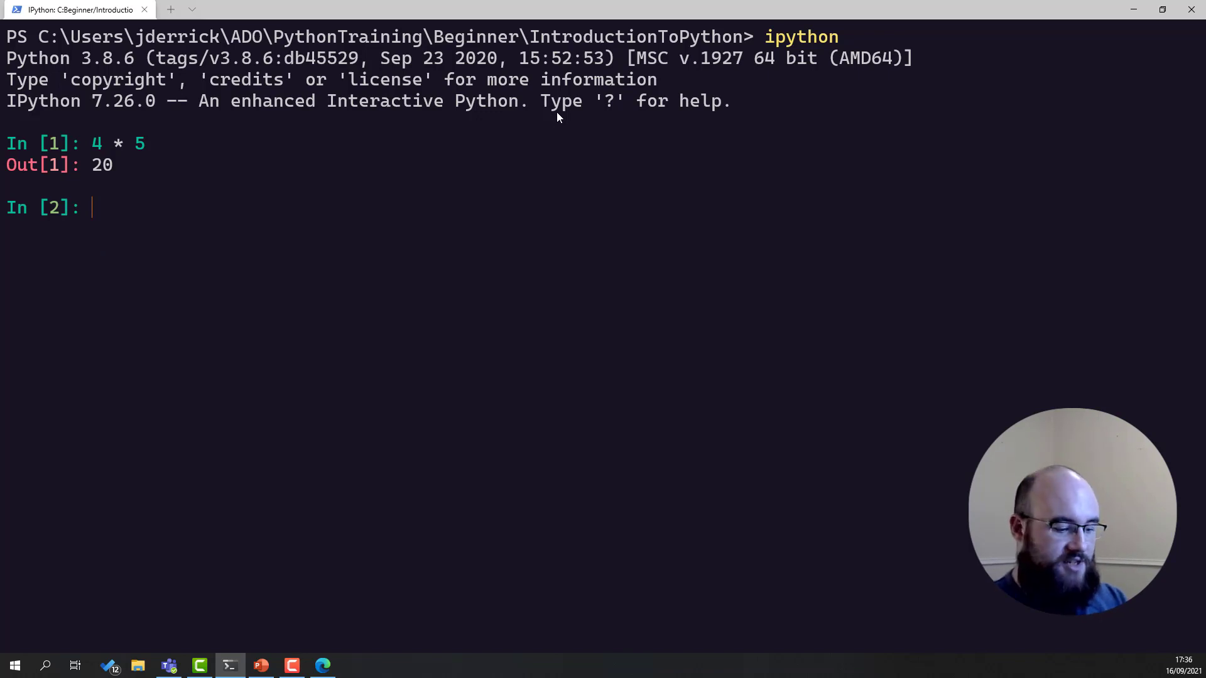
Quit IPython, relaunch it, and switch over to the Objectives lesson slide
type("quit")
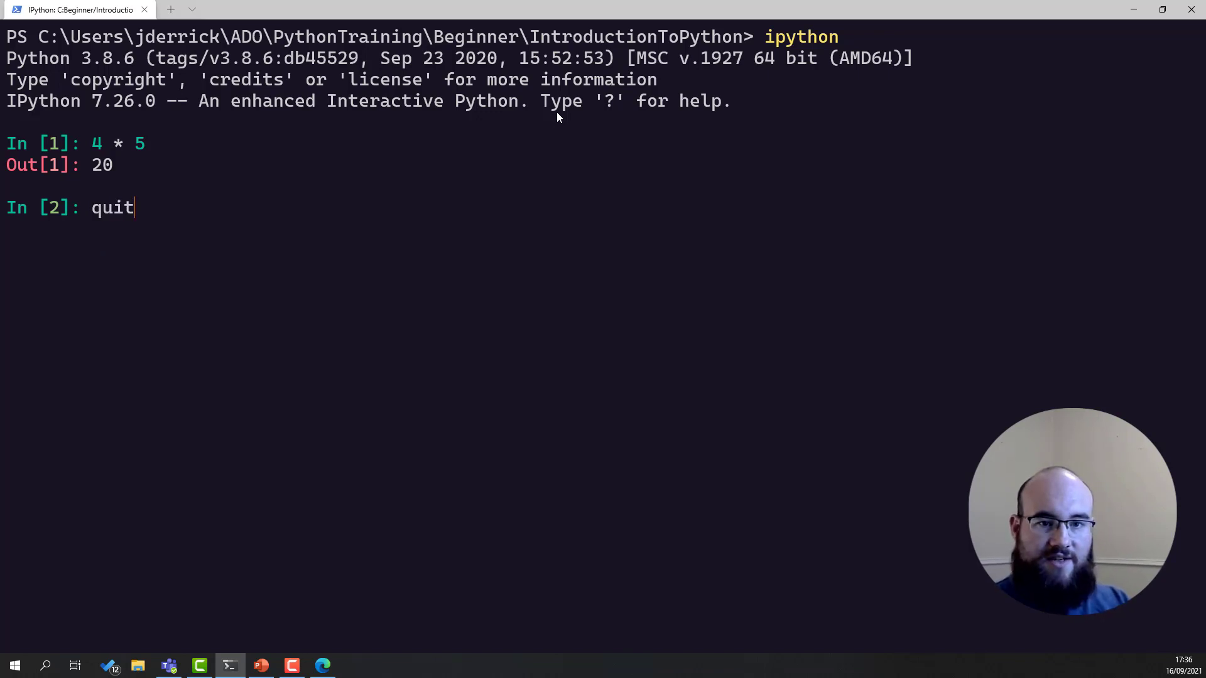
type("ipython")
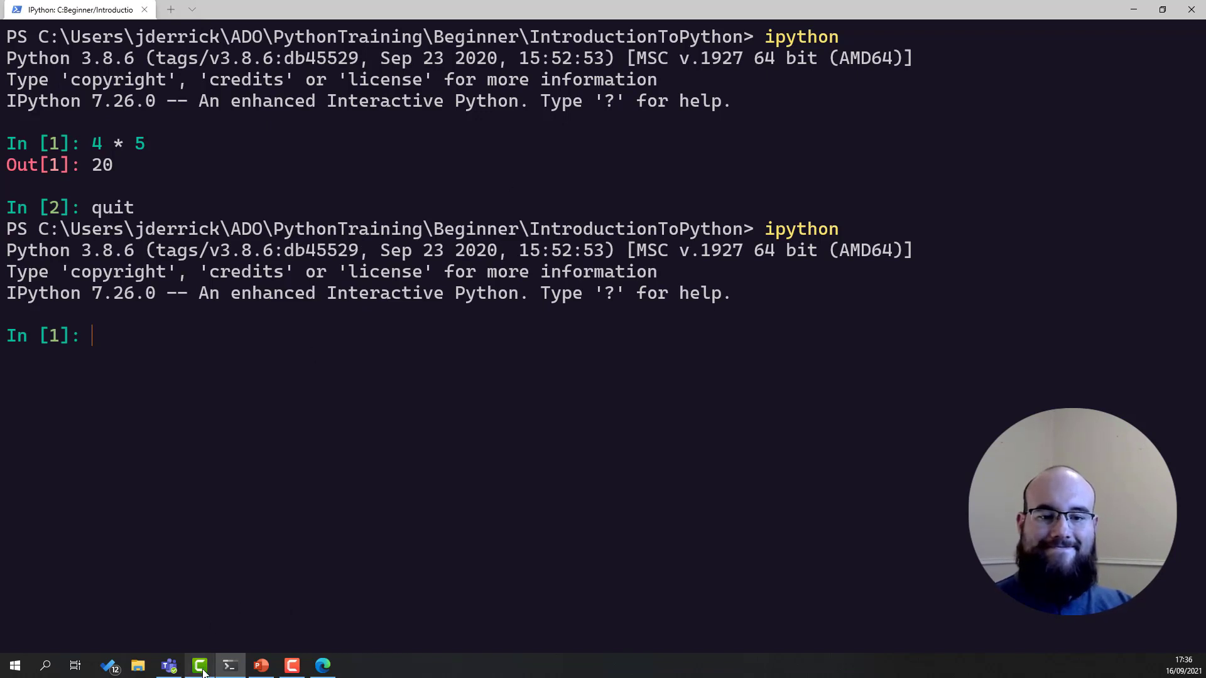
left_click(260, 665)
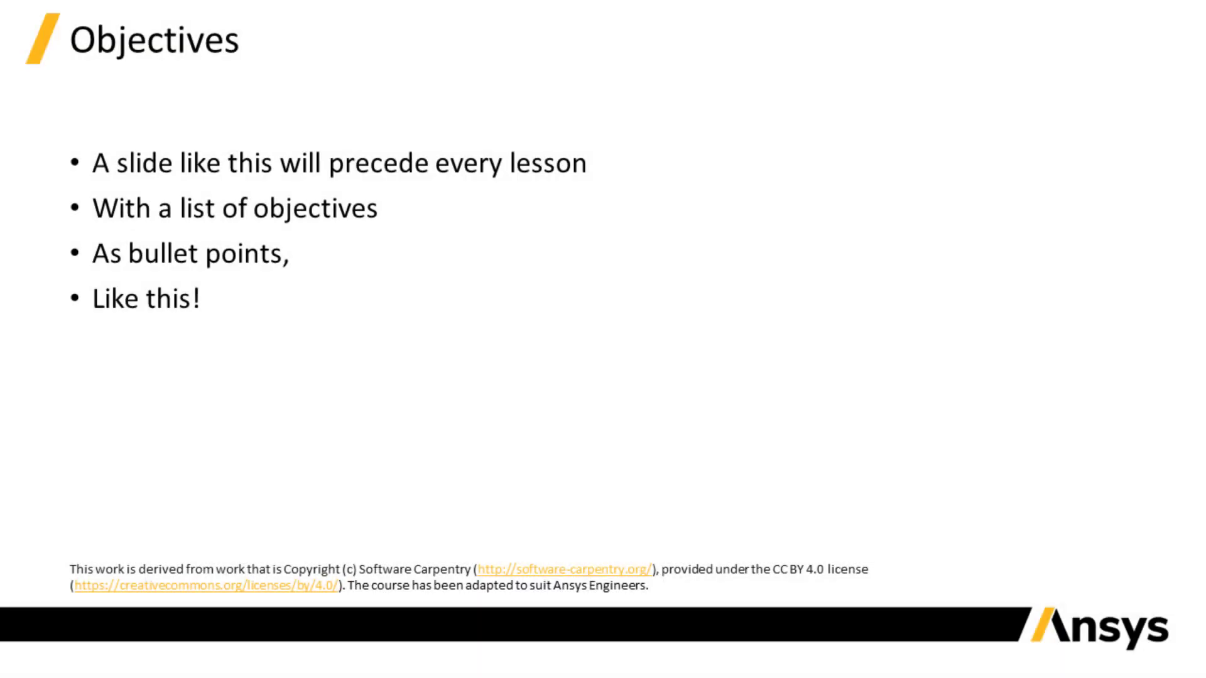